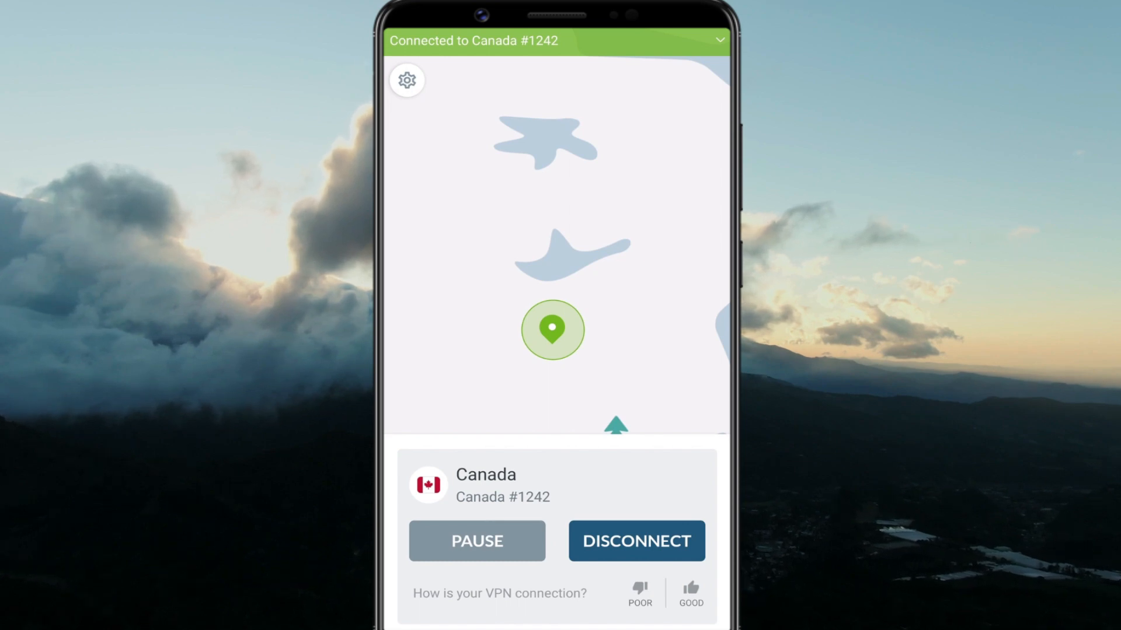
From NordVPN's settings page, open Split tunneling and scroll through its app list.
{"action": "left_click", "coordinate": [406, 80]}
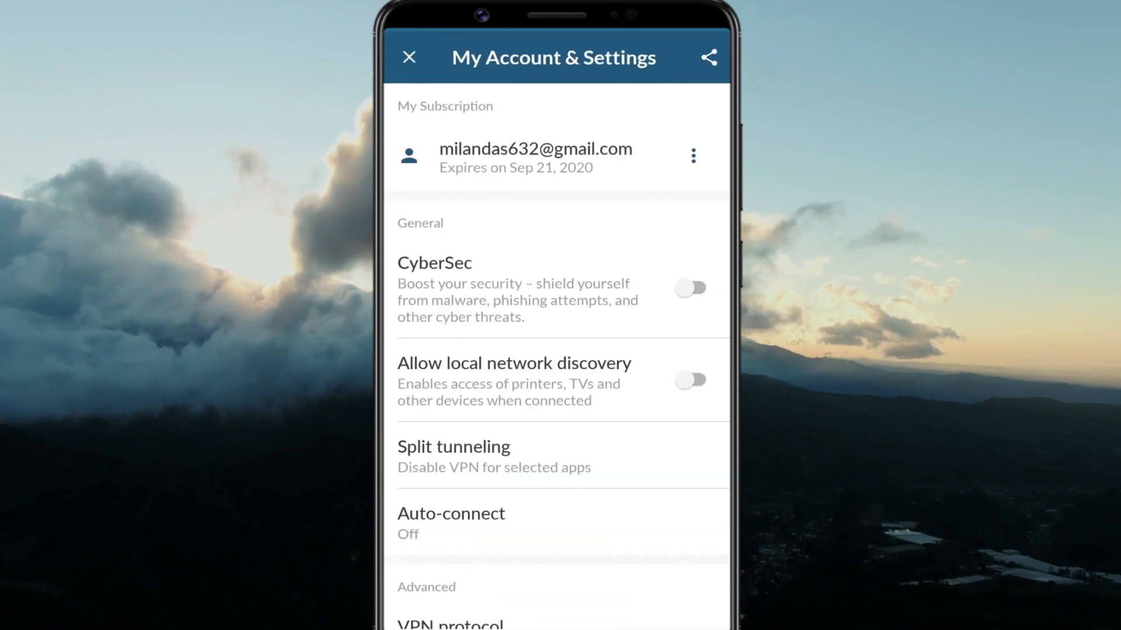
{"action": "left_click", "coordinate": [558, 457]}
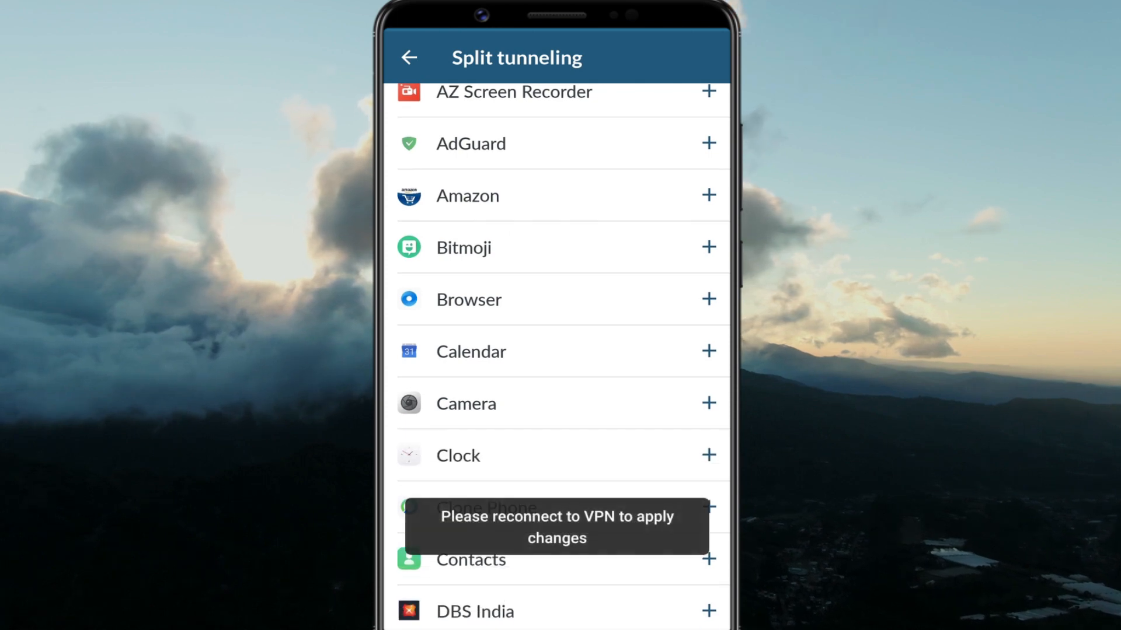
{"action": "scroll", "scroll_direction": "down", "scroll_amount": 3}
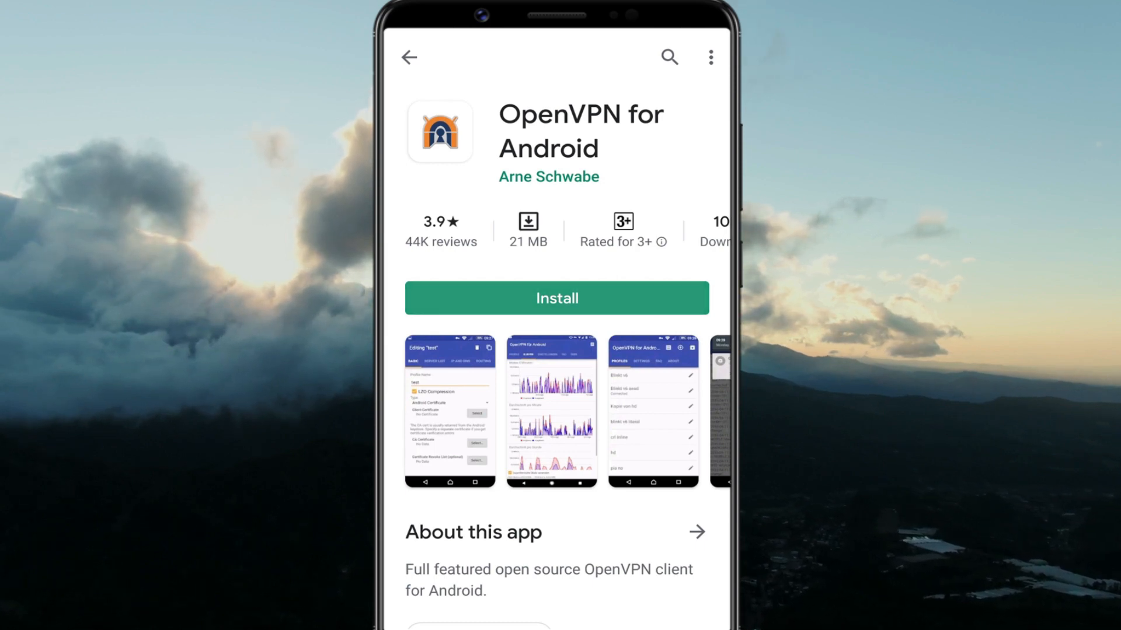
Install OpenVPN for Android from its Google Play Store page.
{"action": "left_click", "coordinate": [556, 298]}
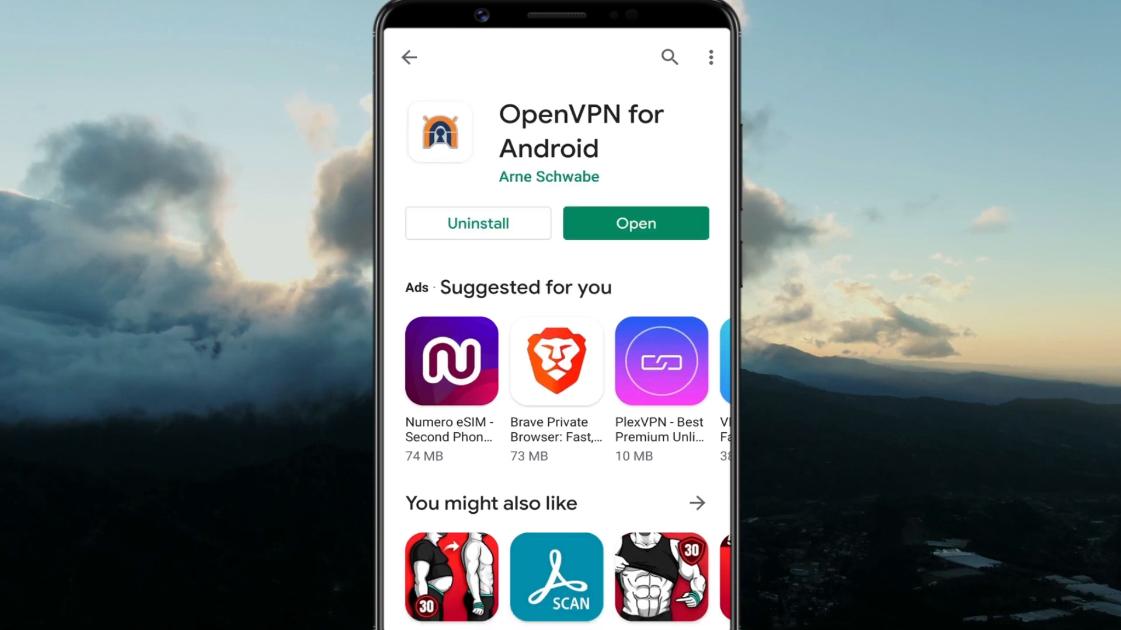
{"action": "left_click", "coordinate": [634, 223]}
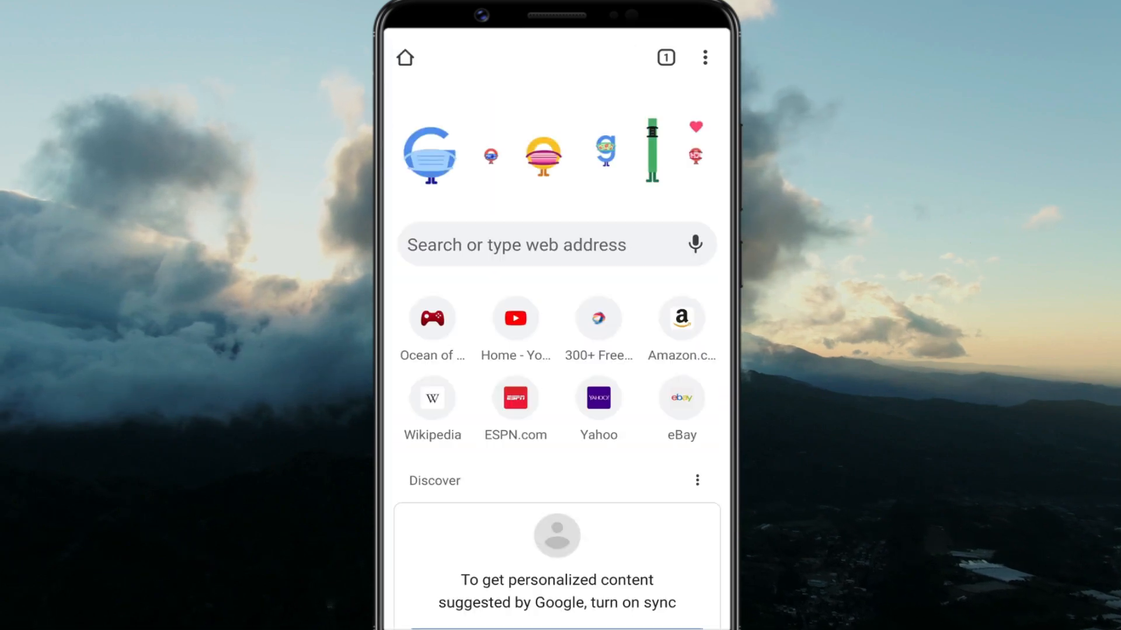
Search 'nordvpn account login', then download and open the India server's OpenVPN UDP config.
{"action": "type", "text": "nordvpn account login"}
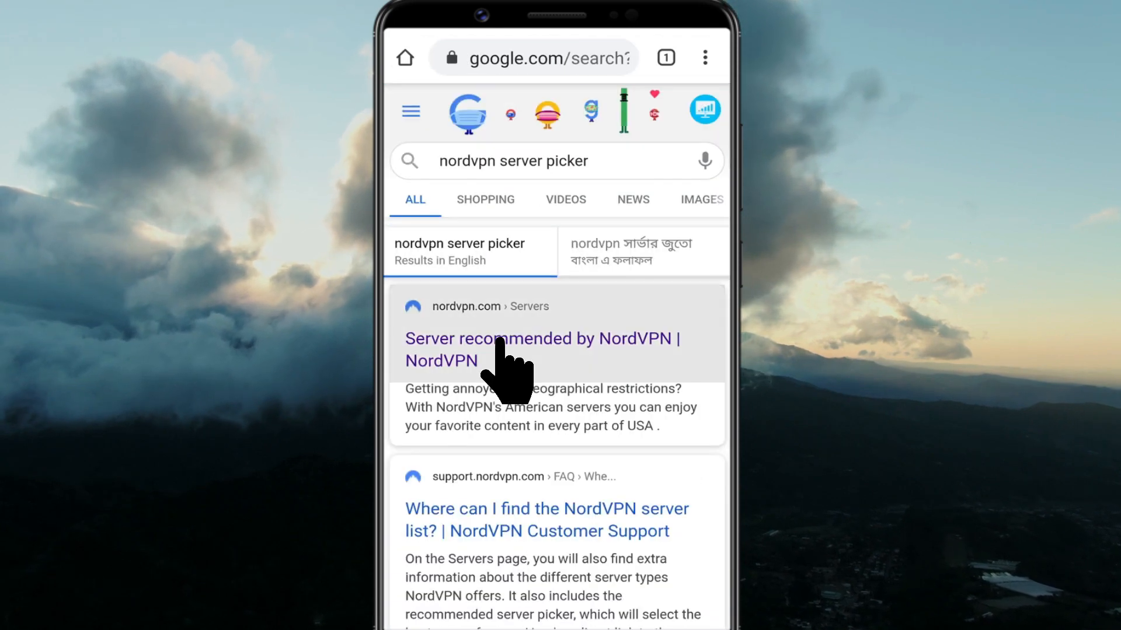
{"action": "left_click", "coordinate": [541, 349]}
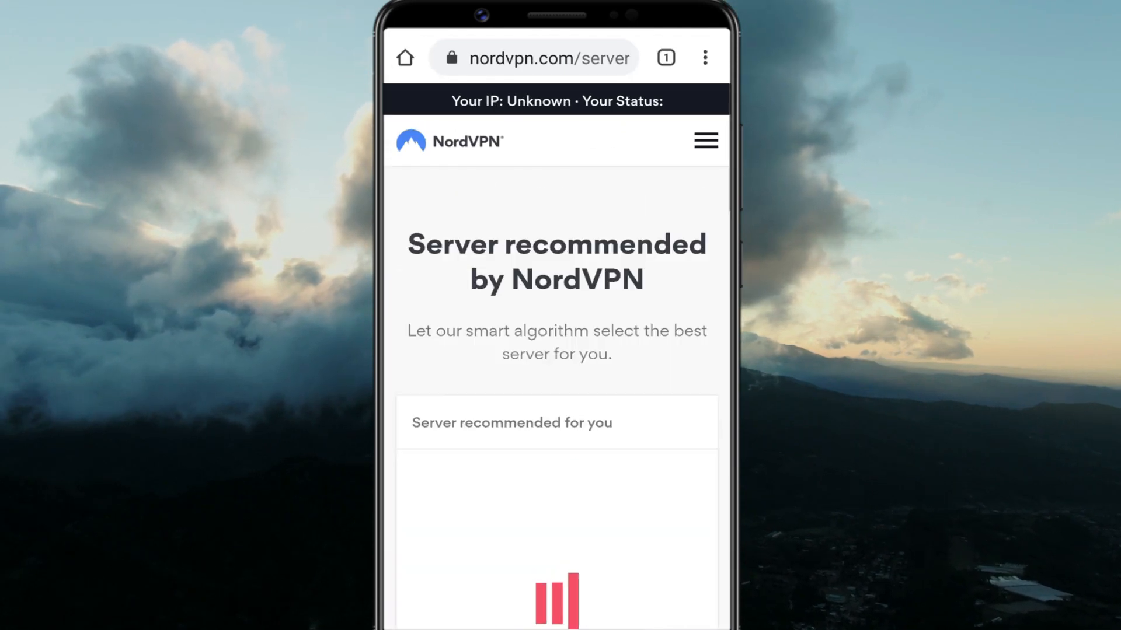
{"action": "scroll", "scroll_direction": "down", "scroll_amount": 3}
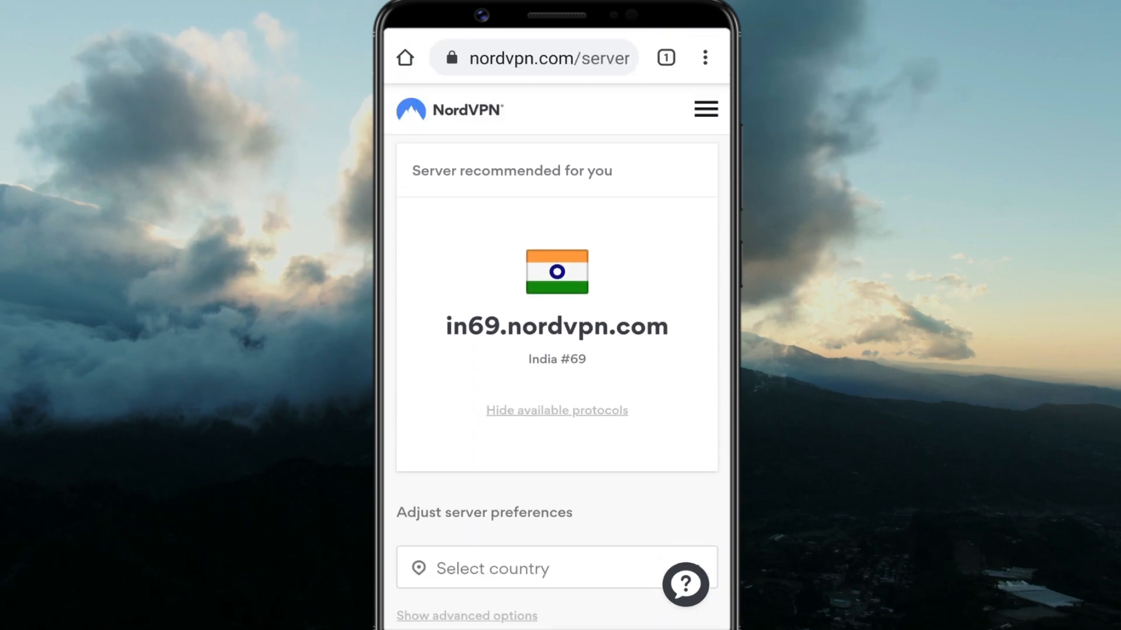
{"action": "scroll", "scroll_direction": "down", "scroll_amount": 3}
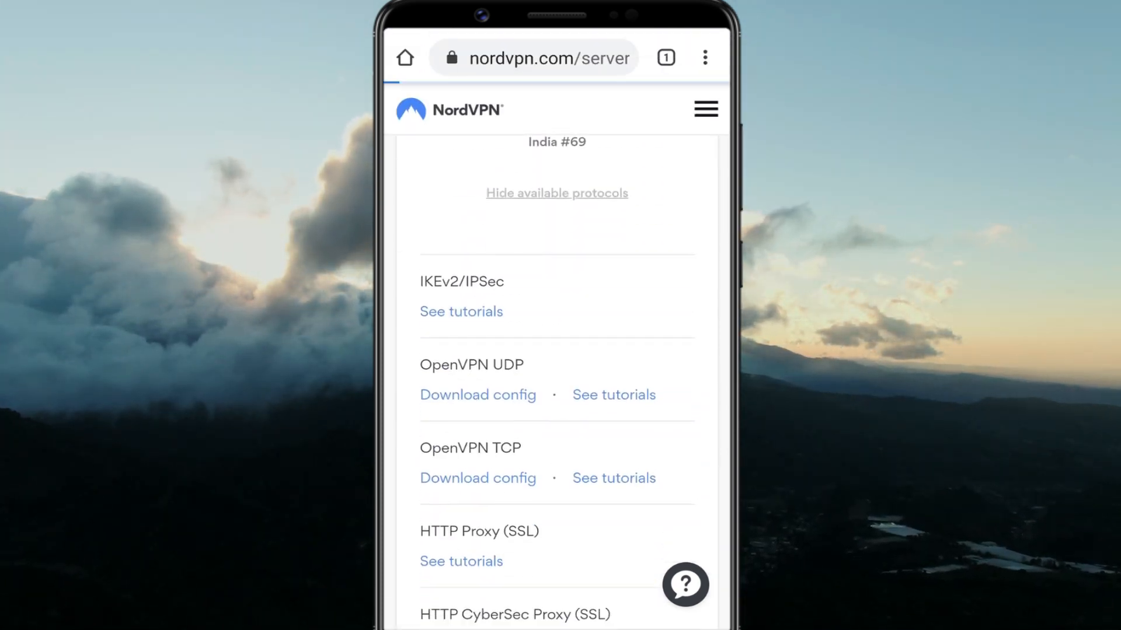
{"action": "left_click", "coordinate": [478, 394]}
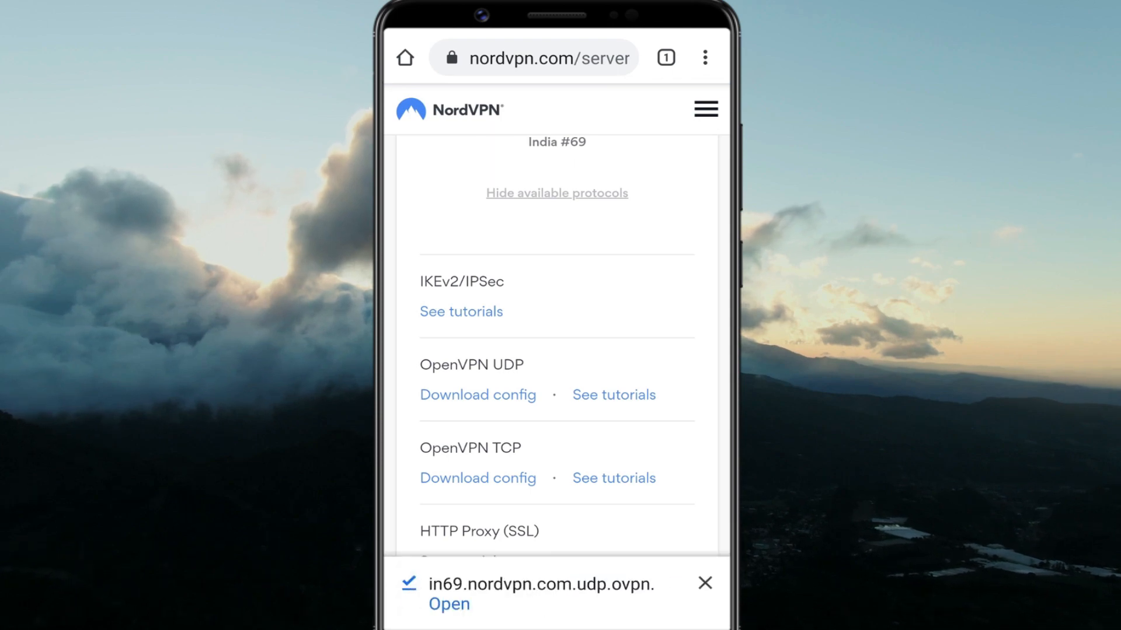
{"action": "left_click", "coordinate": [449, 604]}
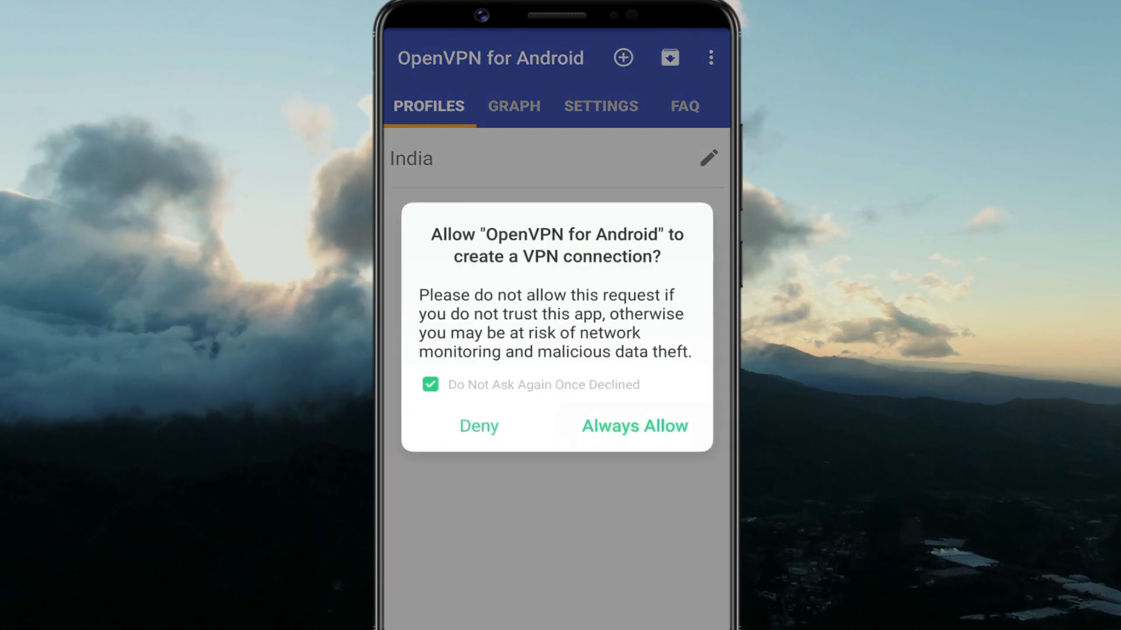
Allow the VPN connection and submit the NordVPN service credentials for profile India.
{"action": "left_click", "coordinate": [633, 426]}
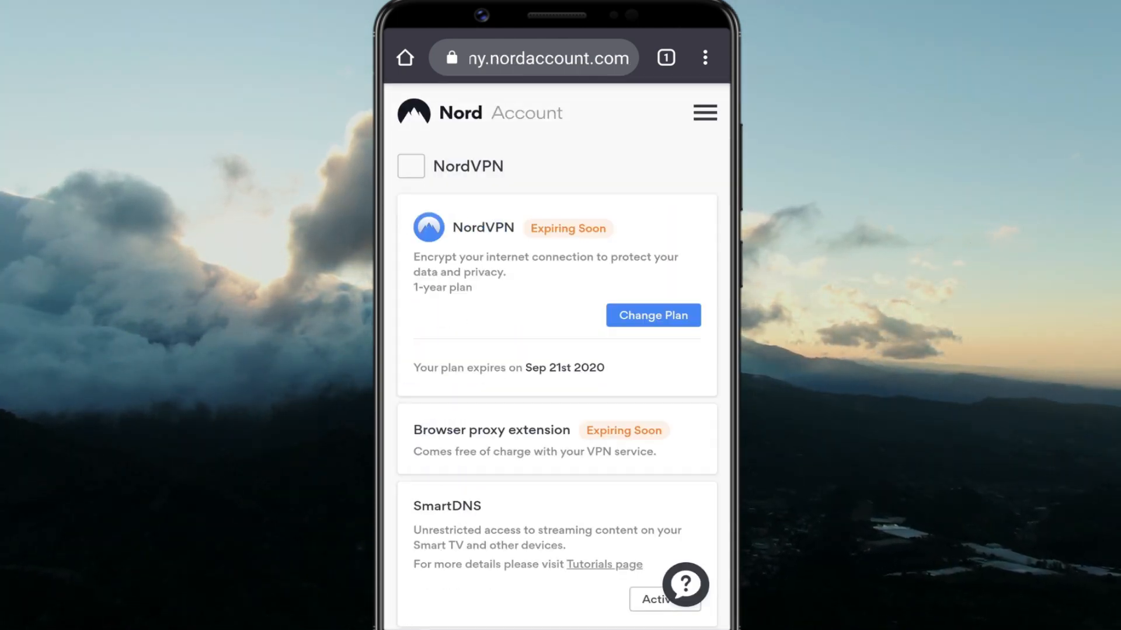
{"action": "scroll", "scroll_direction": "down", "scroll_amount": 3}
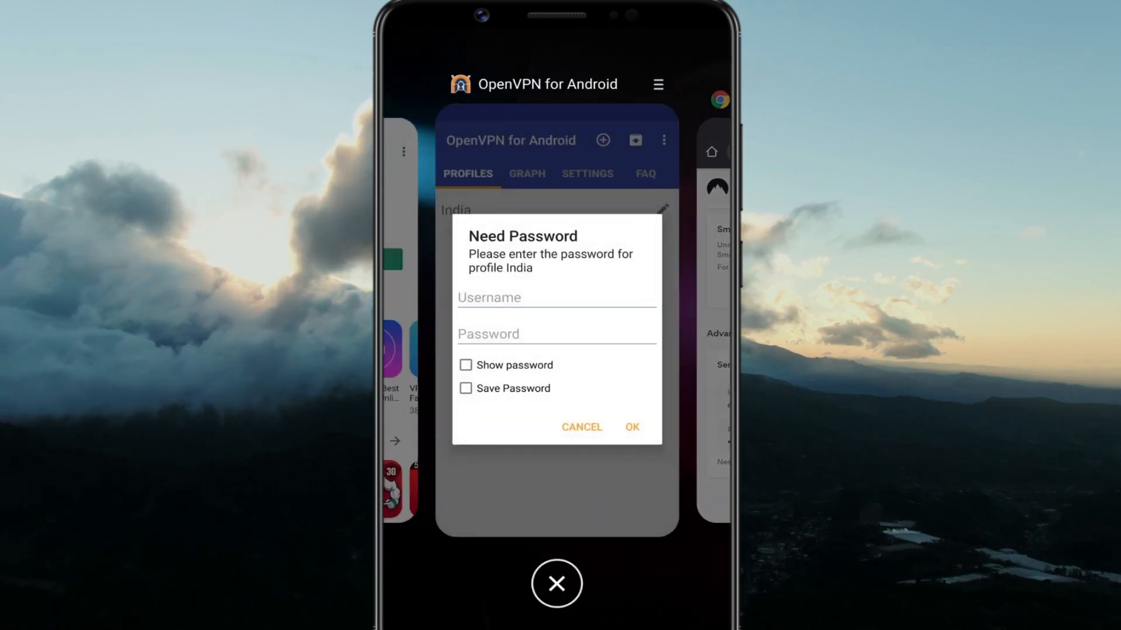
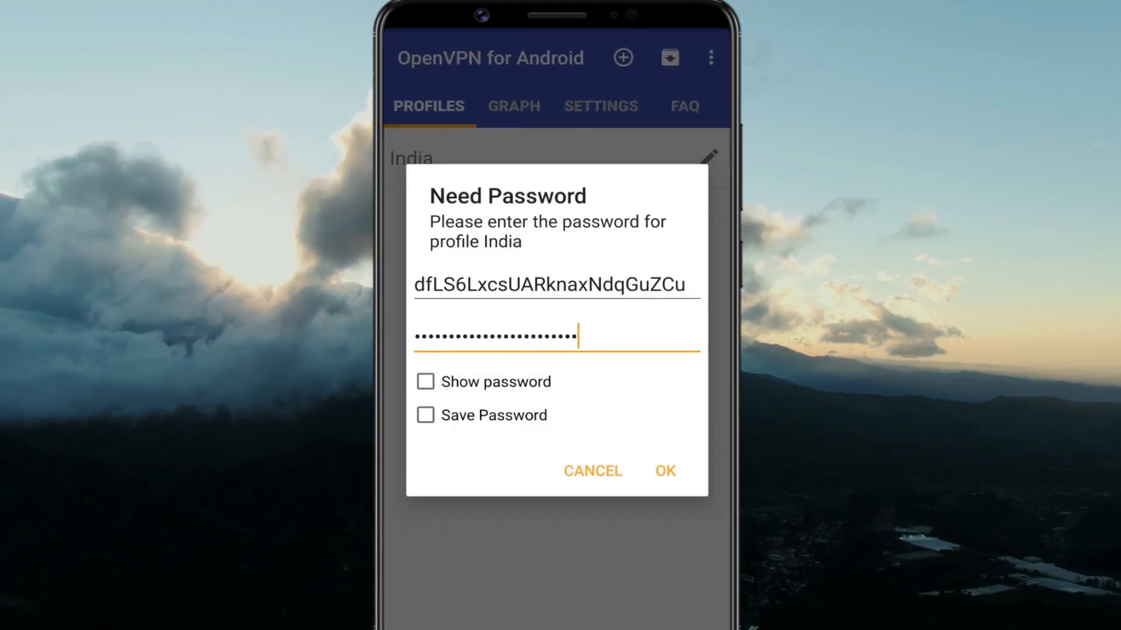
{"action": "left_click", "coordinate": [663, 471]}
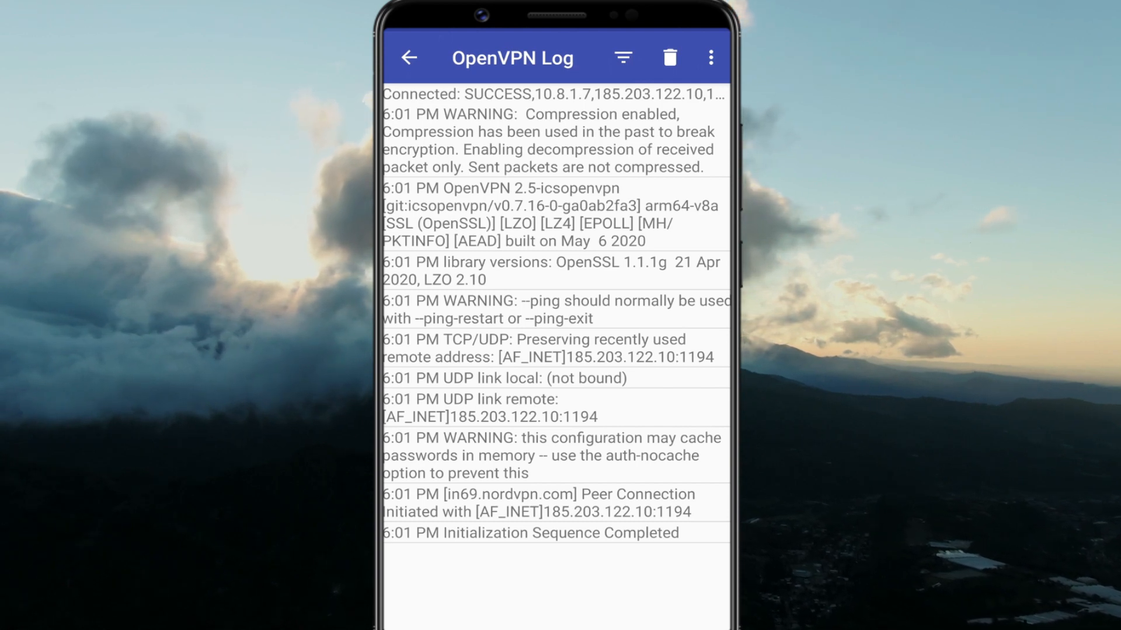
Edit the India profile and move past the Routing tab to Allowed Apps.
{"action": "left_click", "coordinate": [408, 58]}
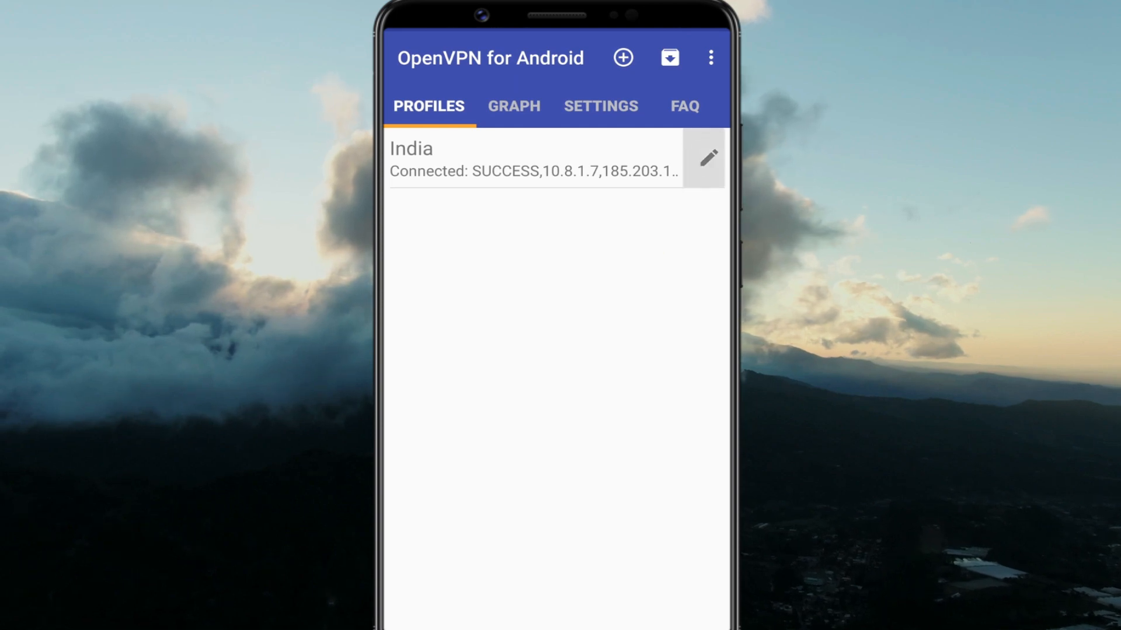
{"action": "left_click", "coordinate": [706, 158]}
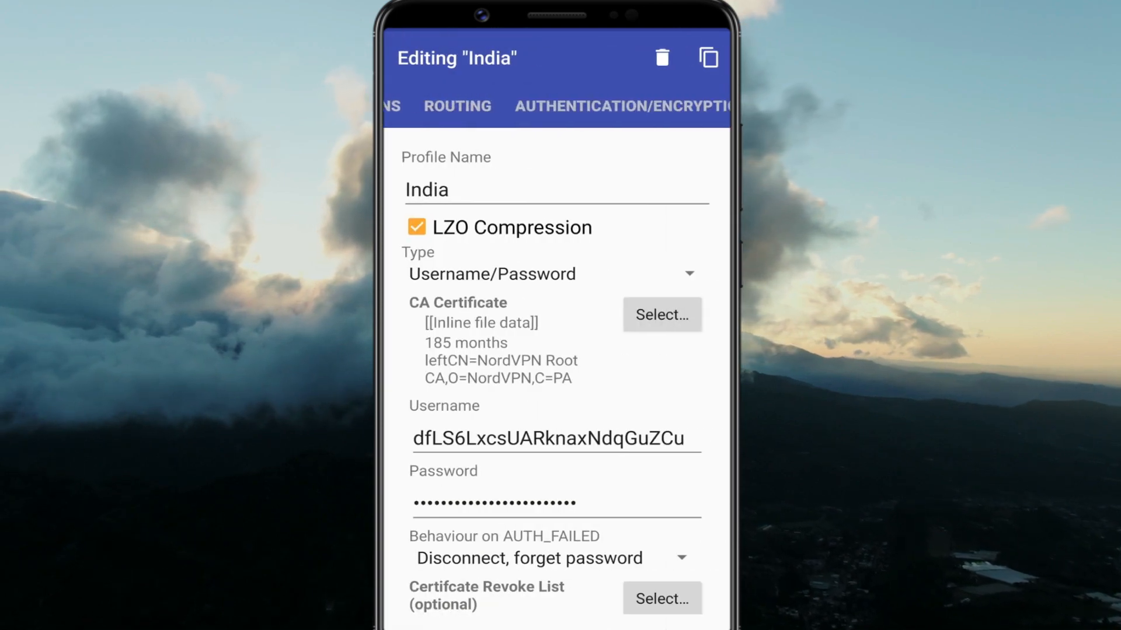
{"action": "left_click", "coordinate": [462, 106]}
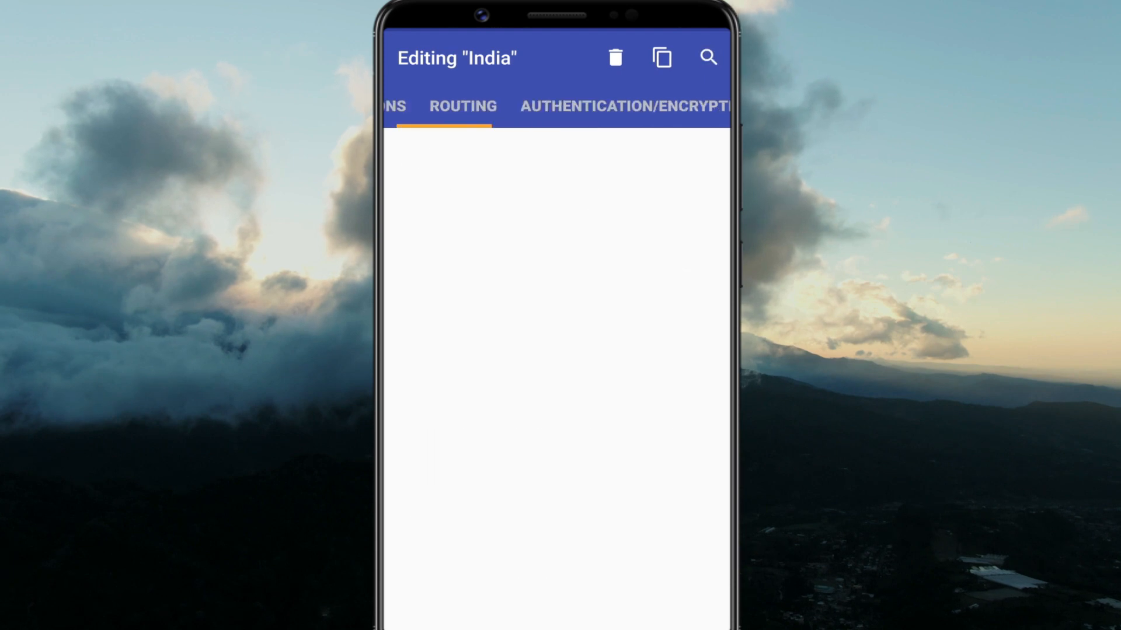
{"action": "left_click", "coordinate": [557, 106]}
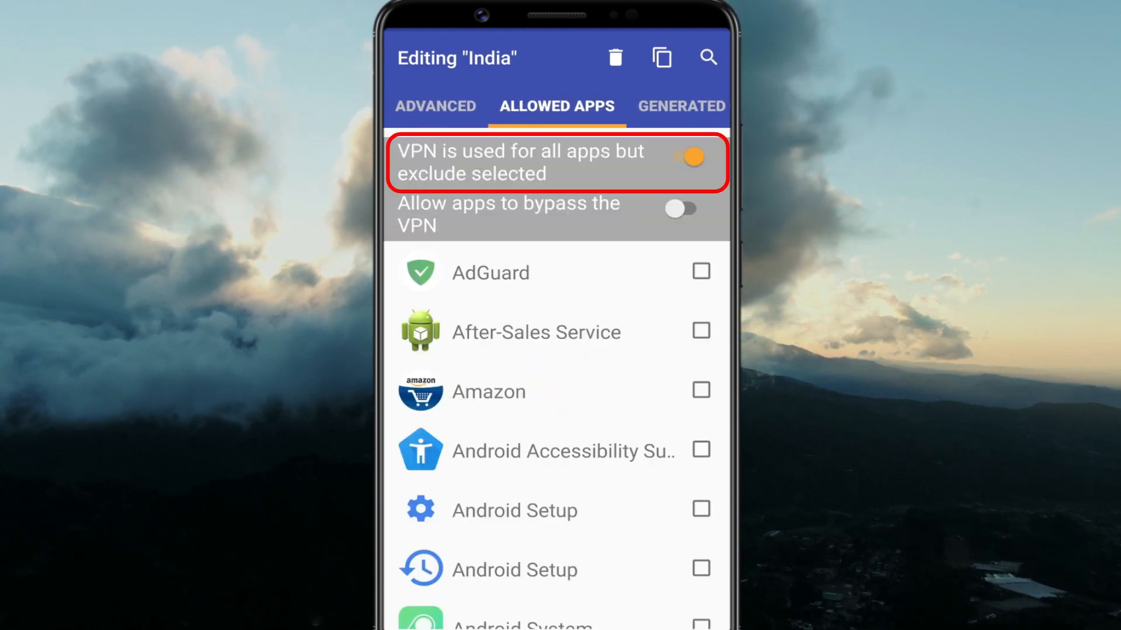
Turn off exclude-selected mode and tick Browser and Chrome in Allowed Apps.
{"action": "left_click", "coordinate": [680, 157]}
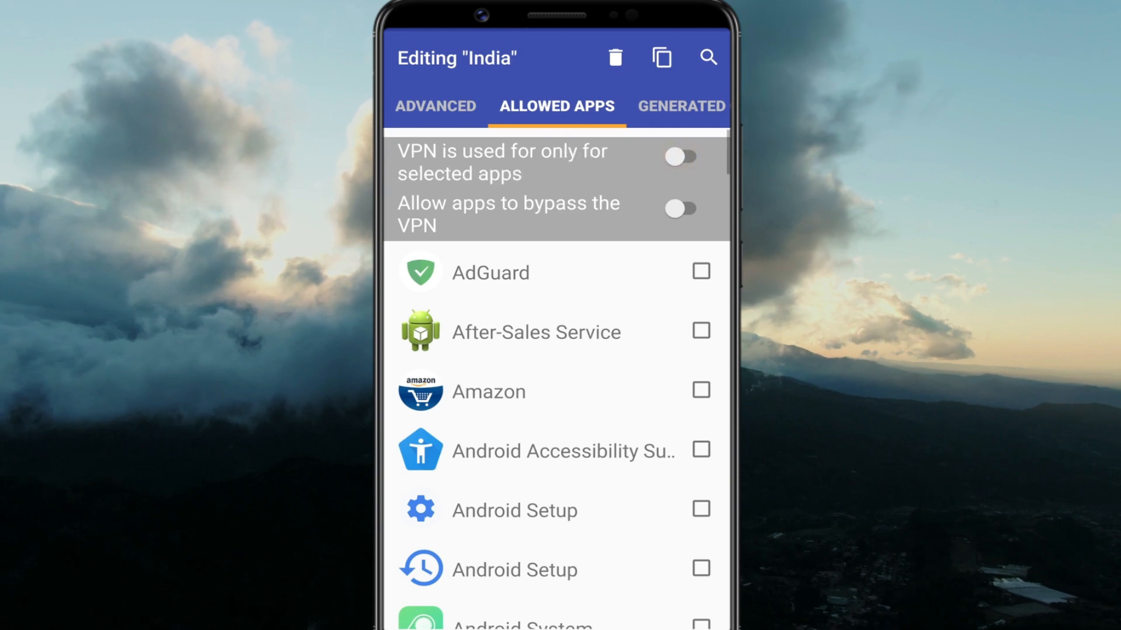
{"action": "scroll", "scroll_direction": "down", "scroll_amount": 3}
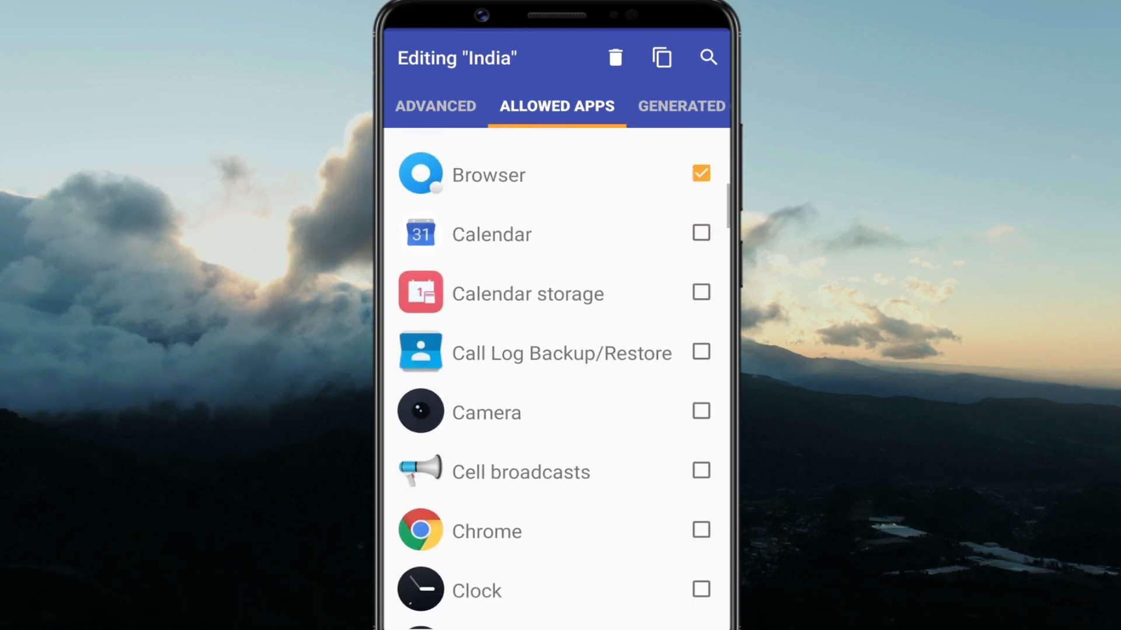
{"action": "left_click", "coordinate": [699, 530]}
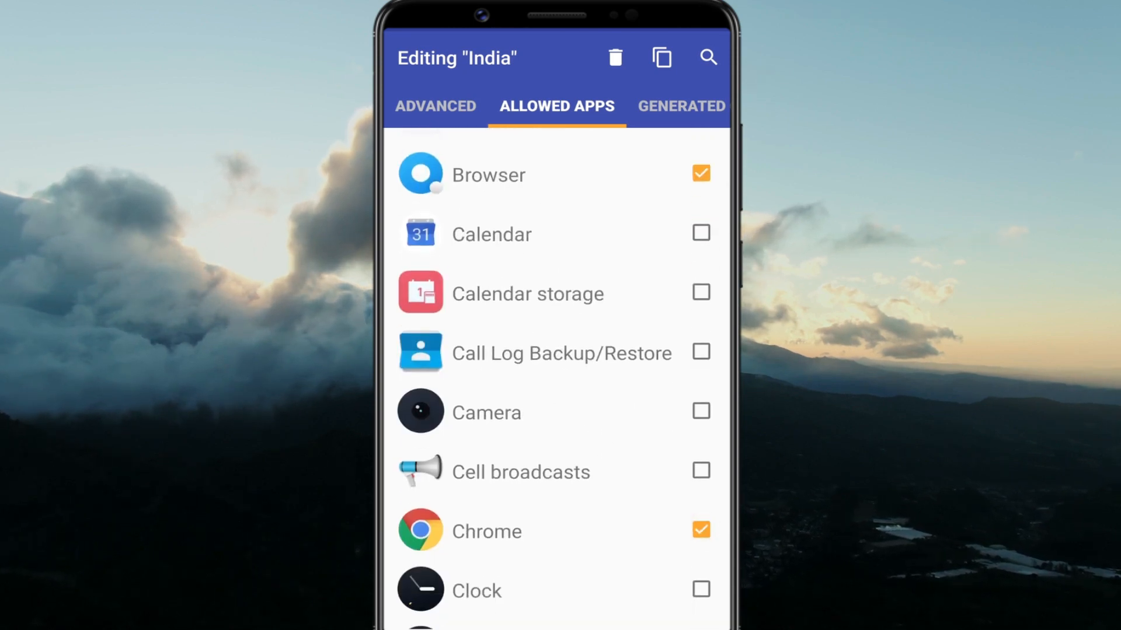